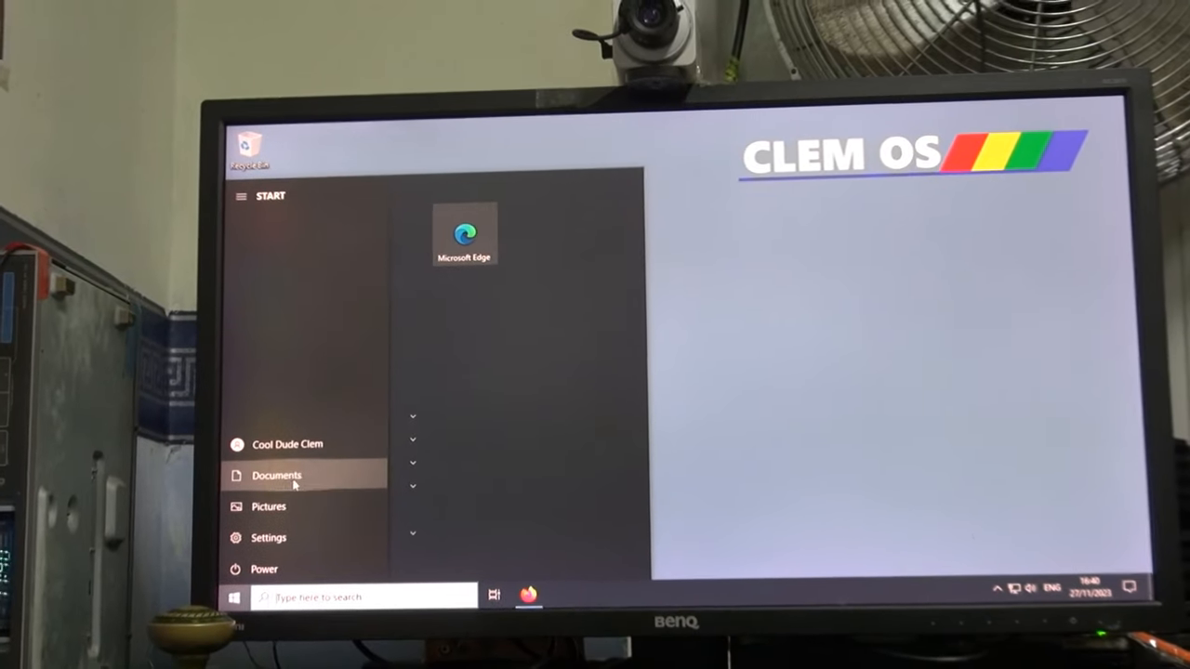
# - Open Windows Settings from the Start menu's list of places
pyautogui.click(275, 476)
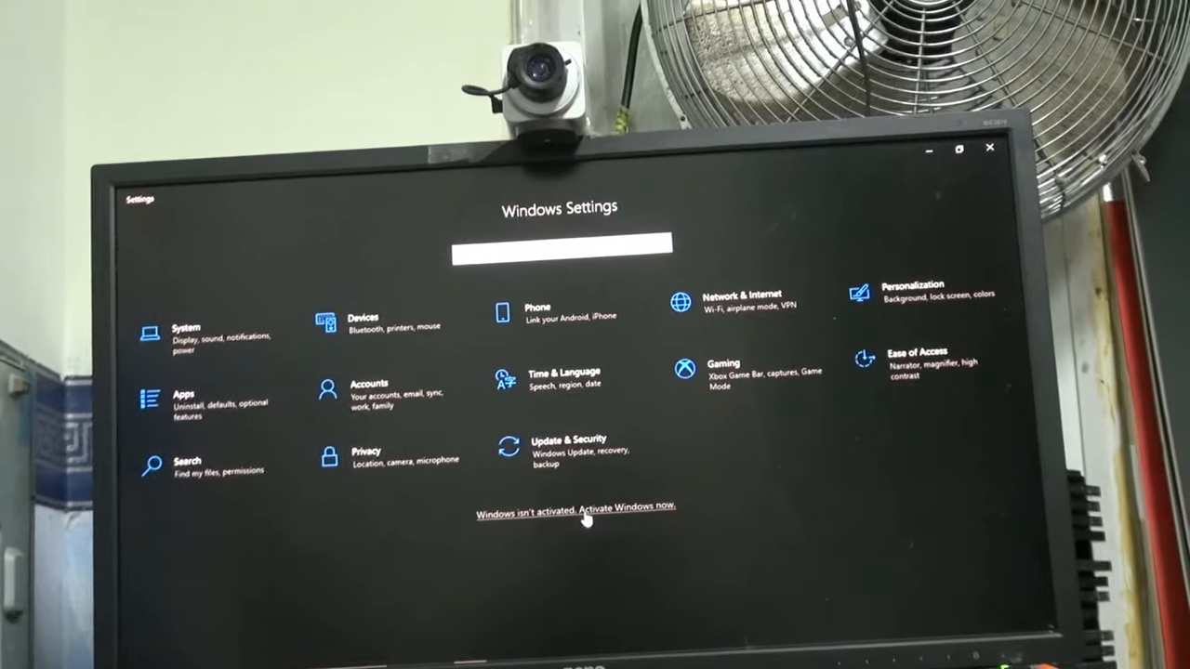
# - View the Activation page reporting error code 0x8007232B that Windows can't be activated
pyautogui.click(584, 513)
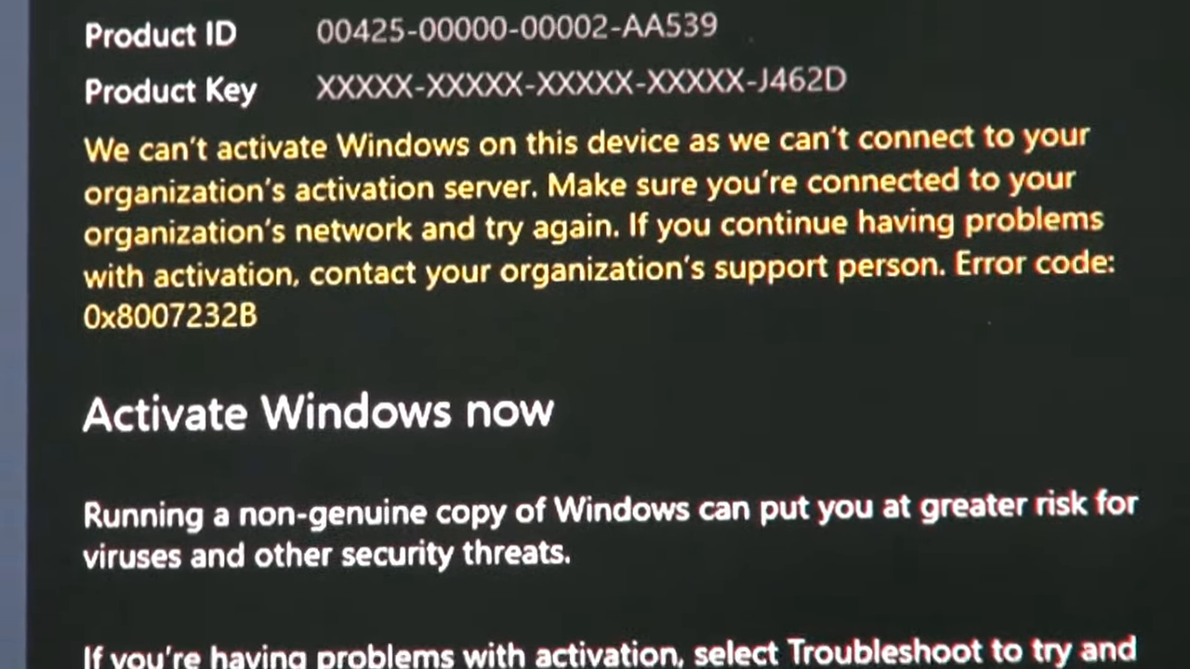
pyautogui.scroll(-3)
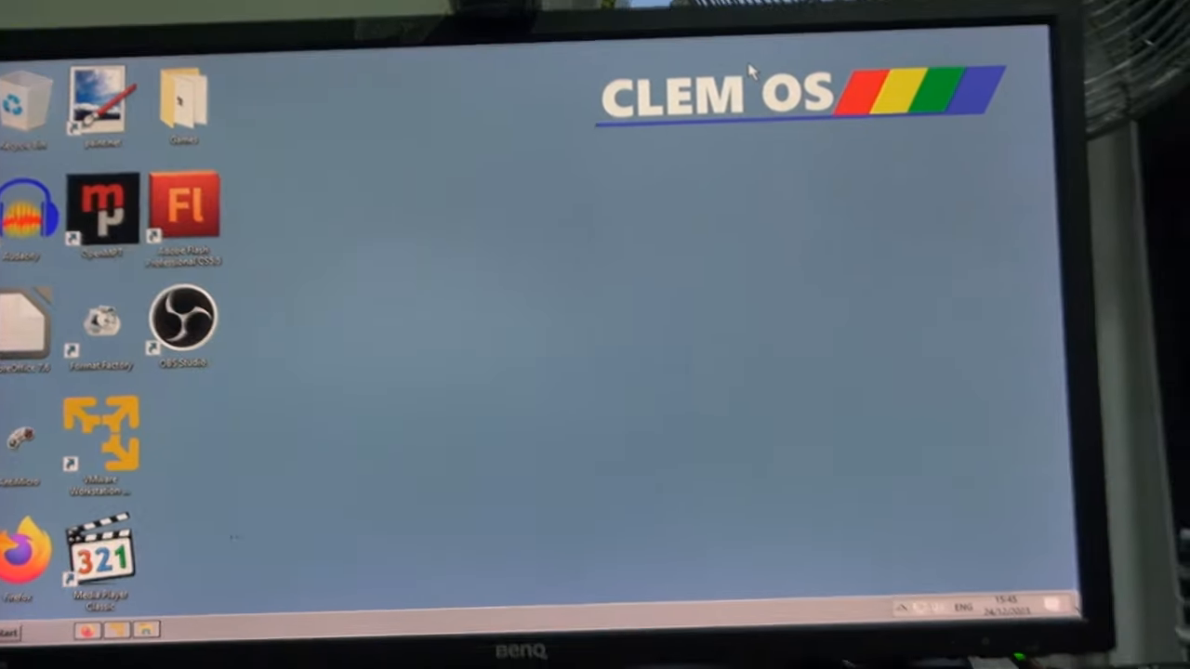
# - Reach the settings entries of the classic-style start menu
pyautogui.click(89, 631)
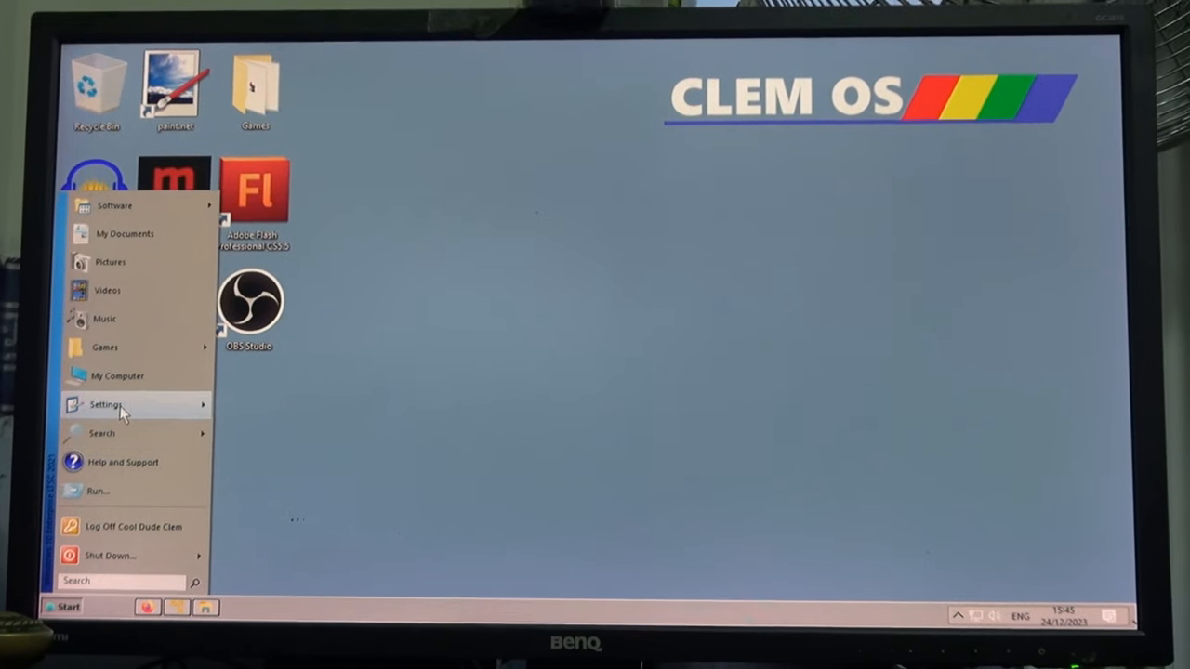
pyautogui.click(106, 405)
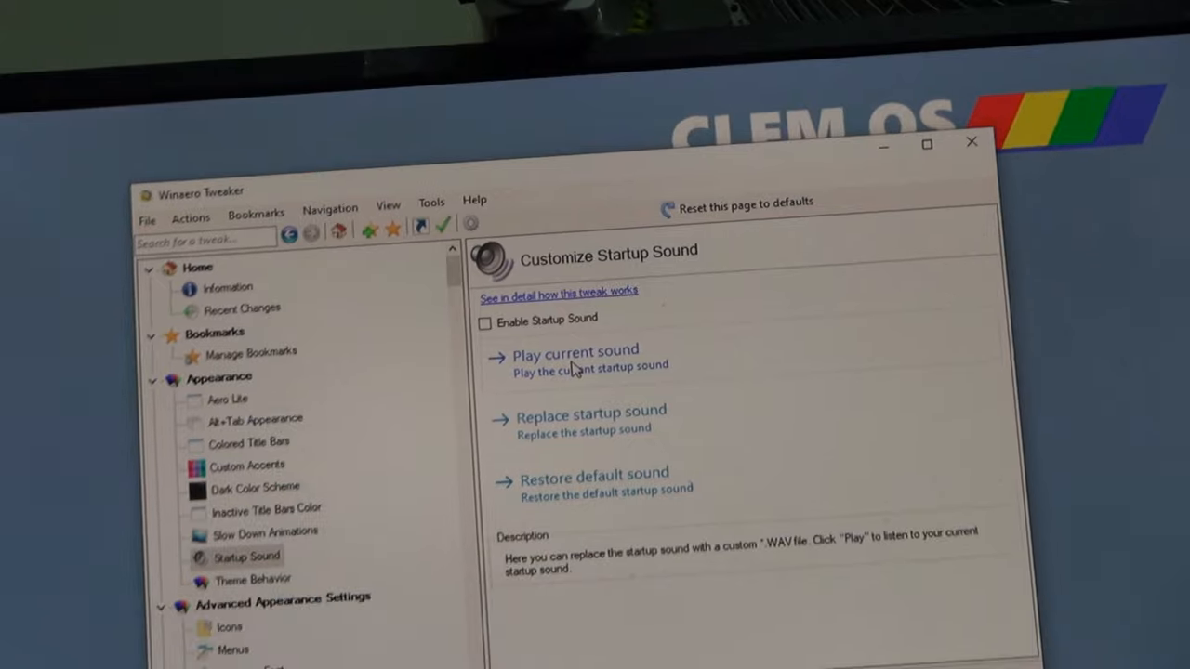
# - Select The Microsoft Sound.wav from Local Disk (C:) as the replacement Windows startup sound
pyautogui.click(592, 413)
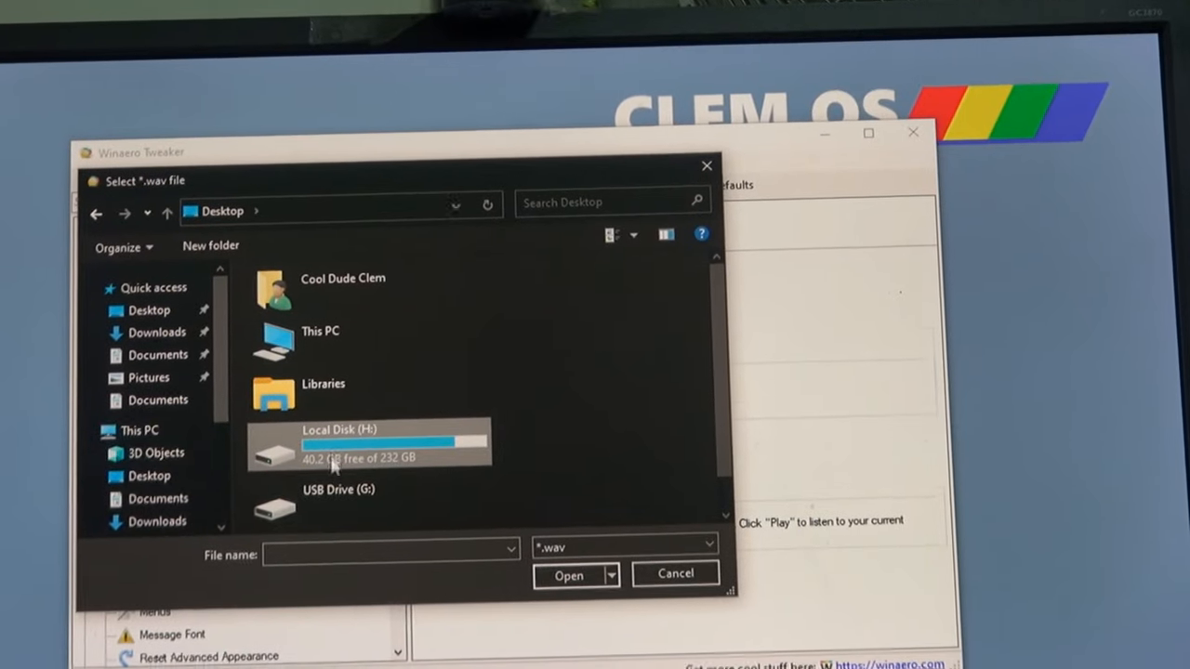
pyautogui.doubleClick(319, 331)
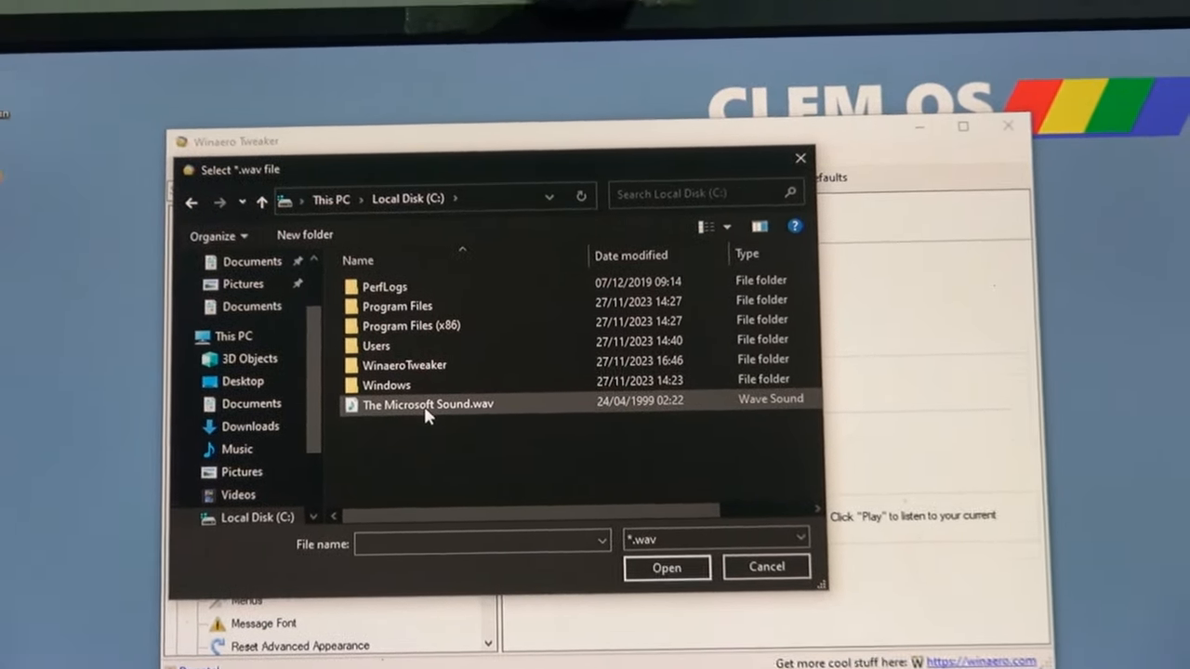
pyautogui.click(428, 405)
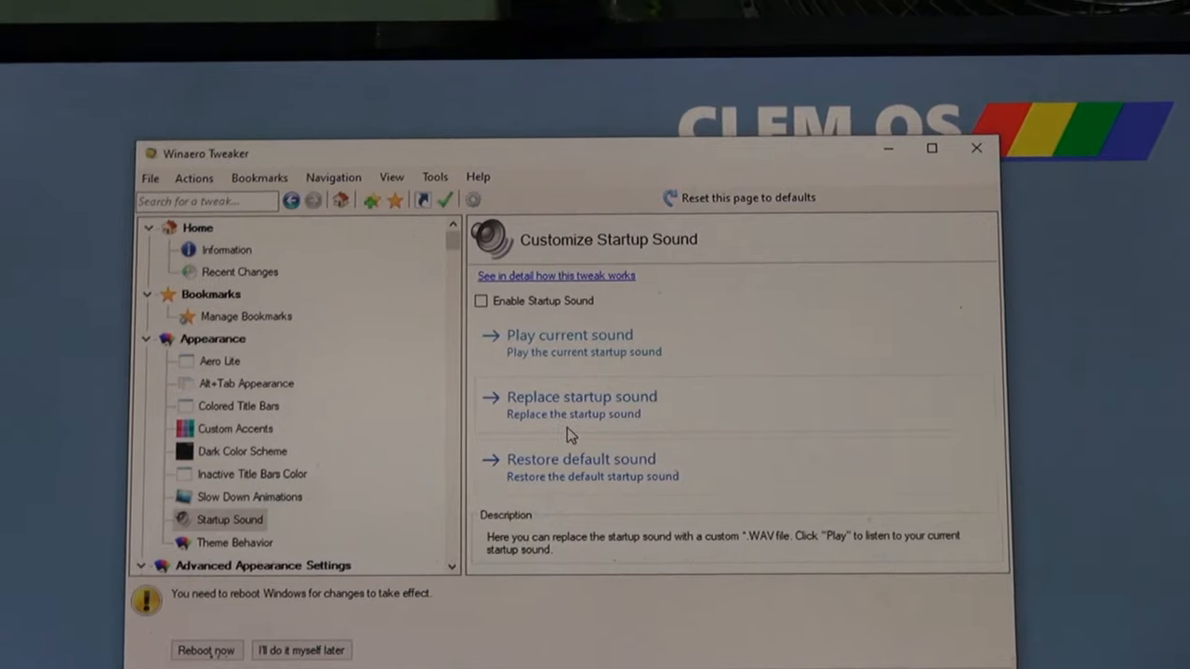
pyautogui.click(481, 301)
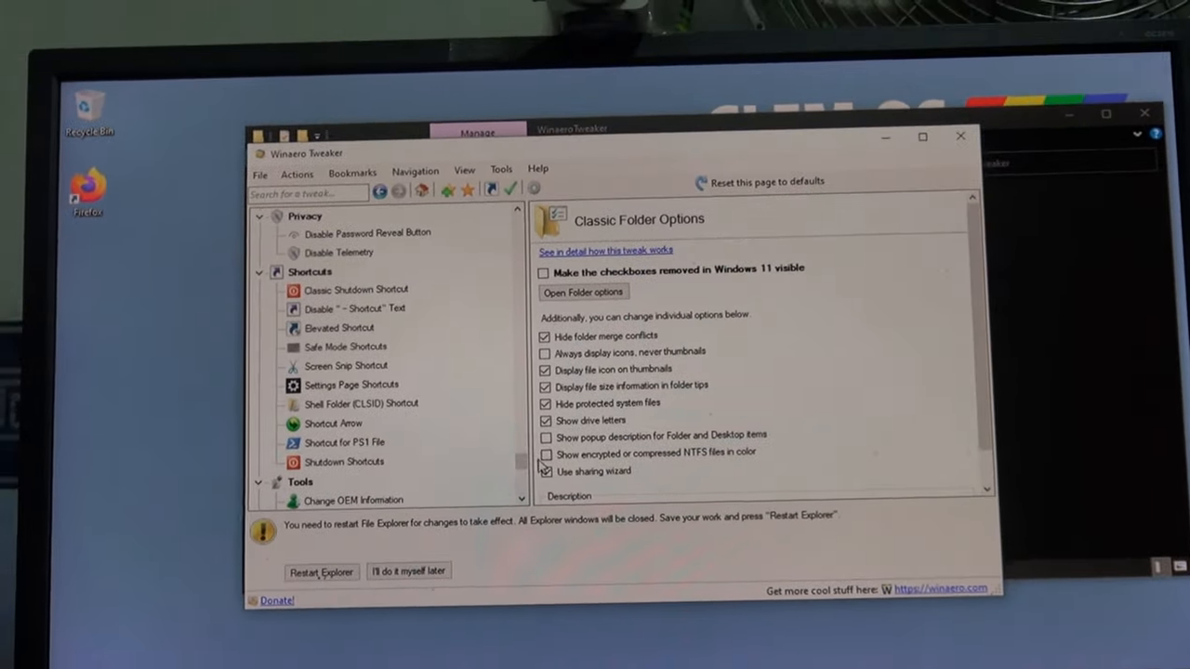
# - Enable the Disable "- Shortcut" Text tweak so new shortcuts lose the suffix
pyautogui.click(357, 309)
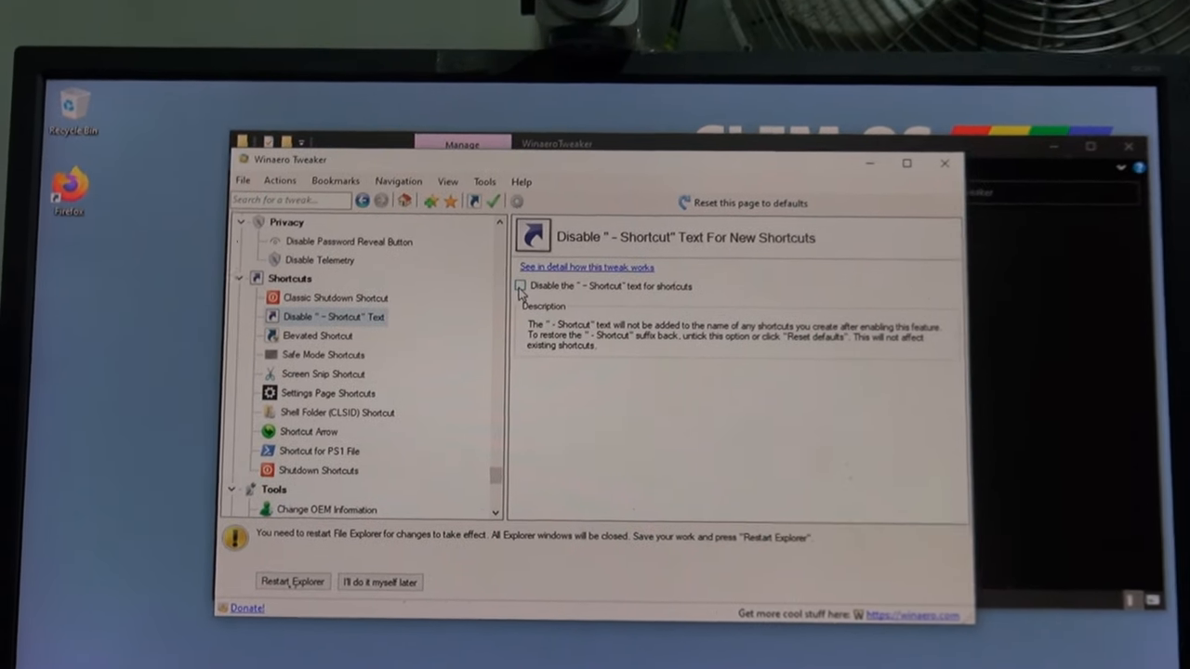
pyautogui.click(521, 286)
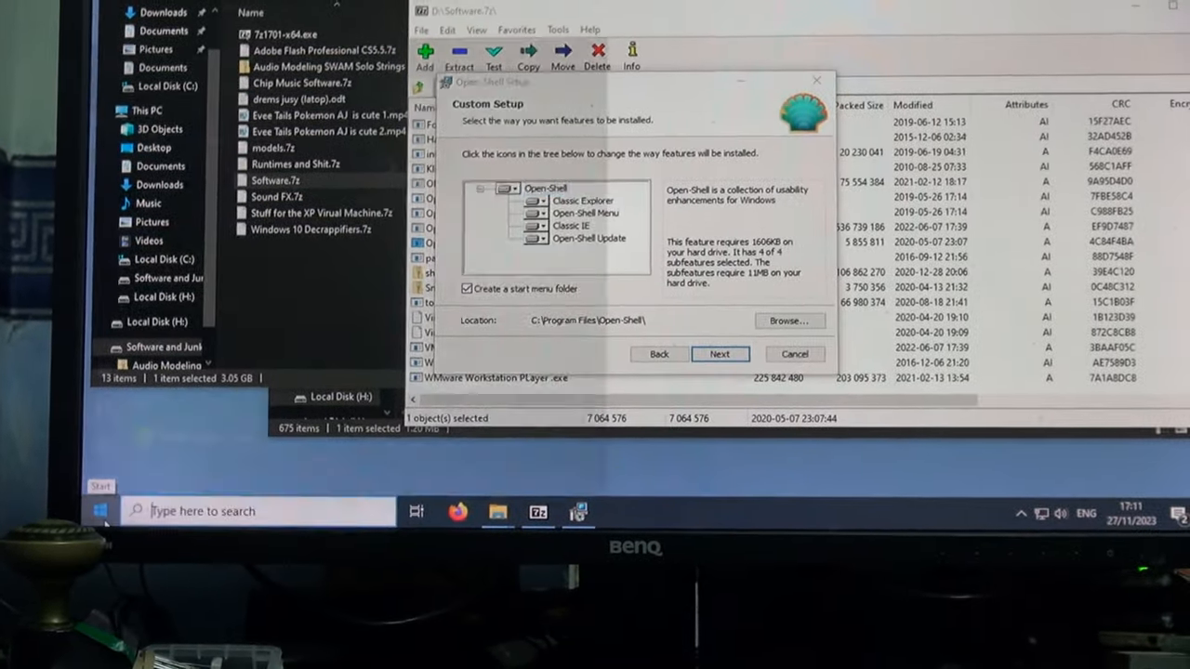
# - Accept Open-Shell's default features and start the installation
pyautogui.click(101, 509)
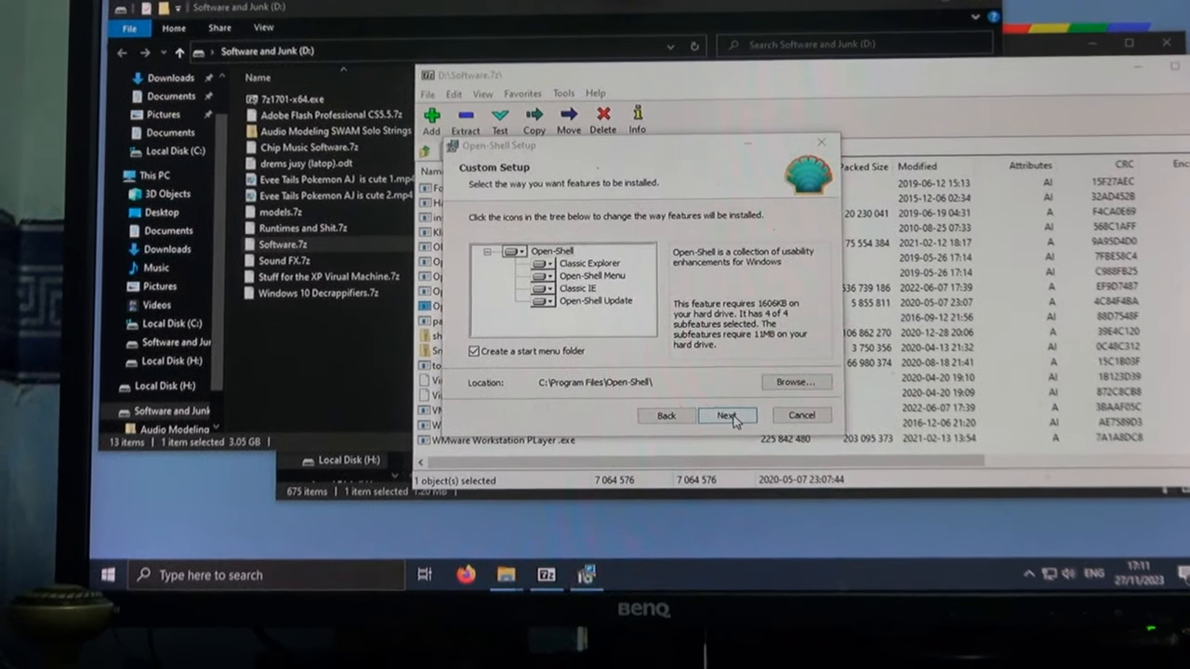
pyautogui.click(727, 416)
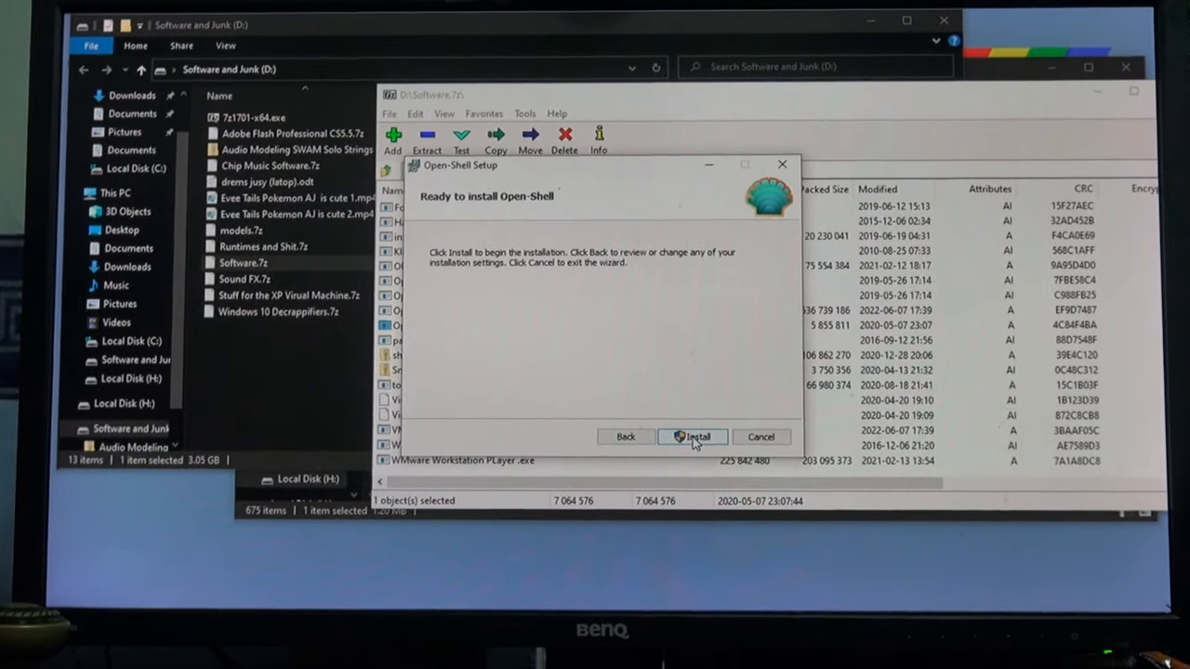
pyautogui.click(693, 437)
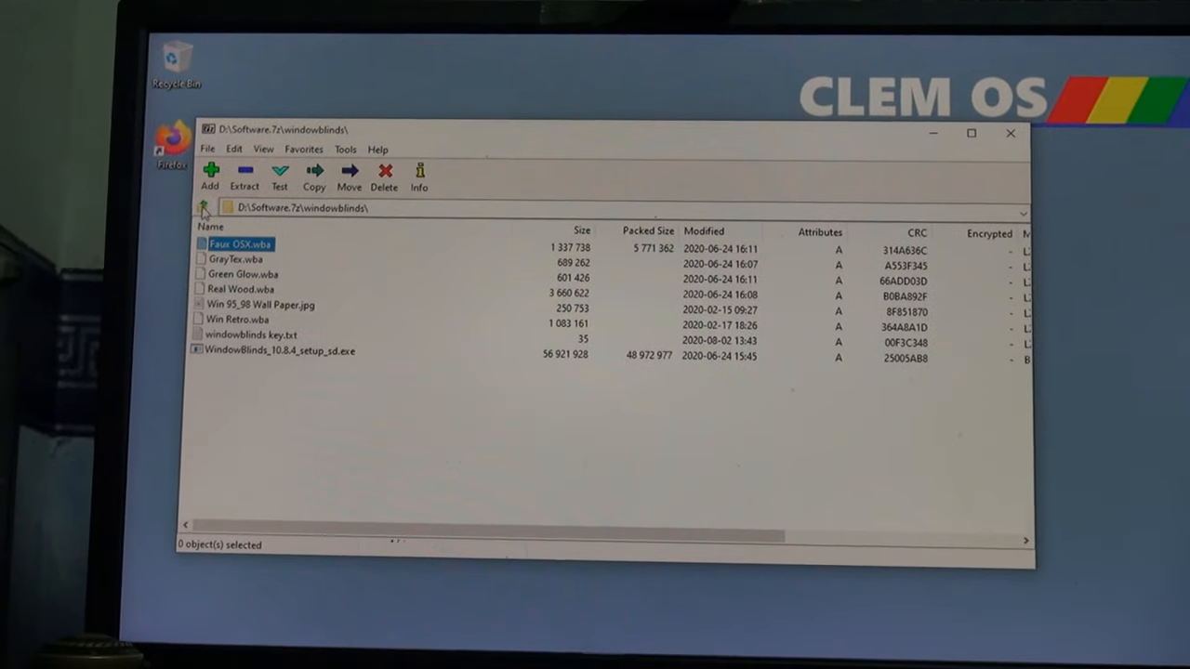
# - Return to the top level of D:\Software.7z and launch the WindowBlinds setup
pyautogui.click(204, 208)
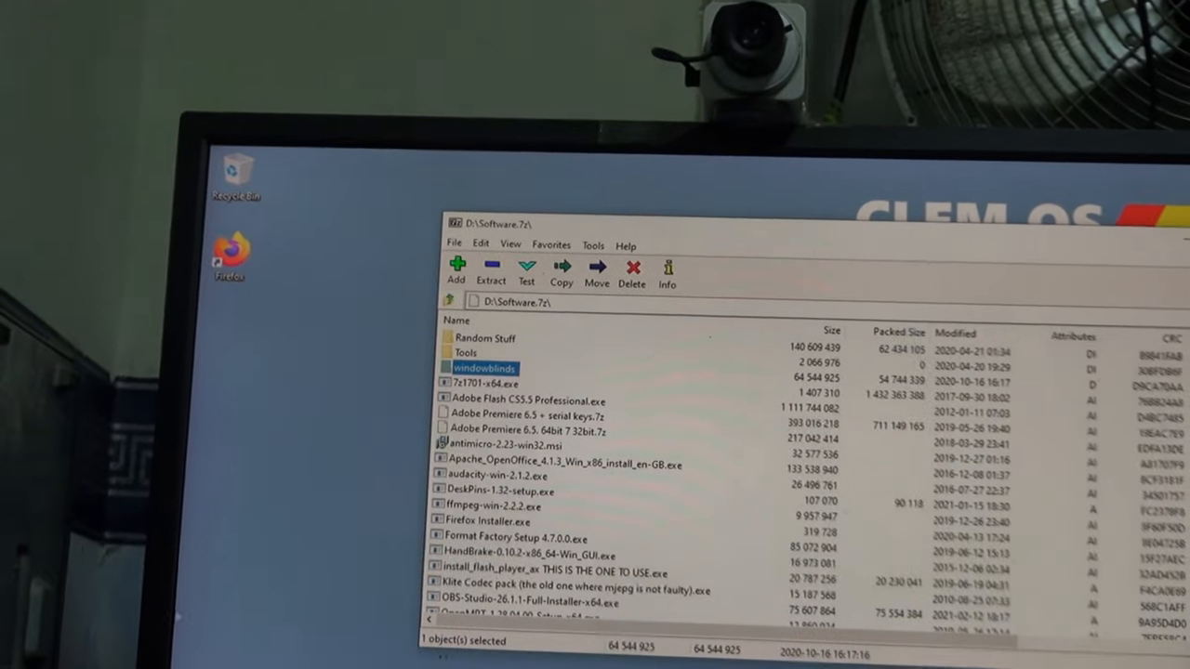
pyautogui.click(219, 660)
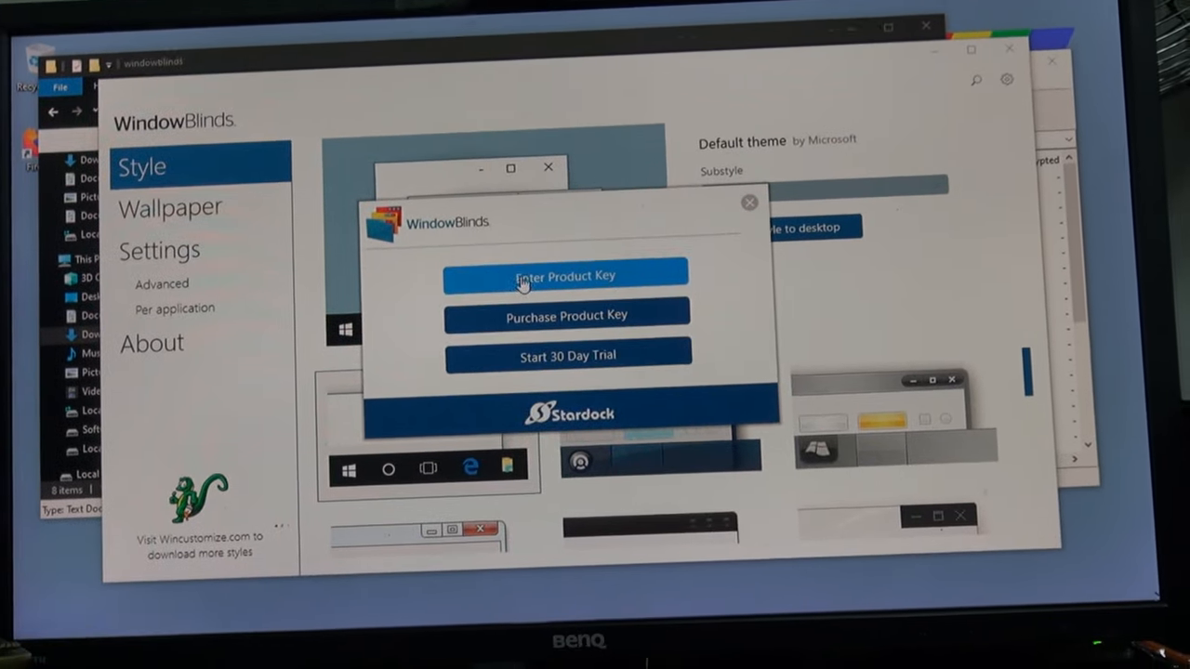
pyautogui.click(565, 276)
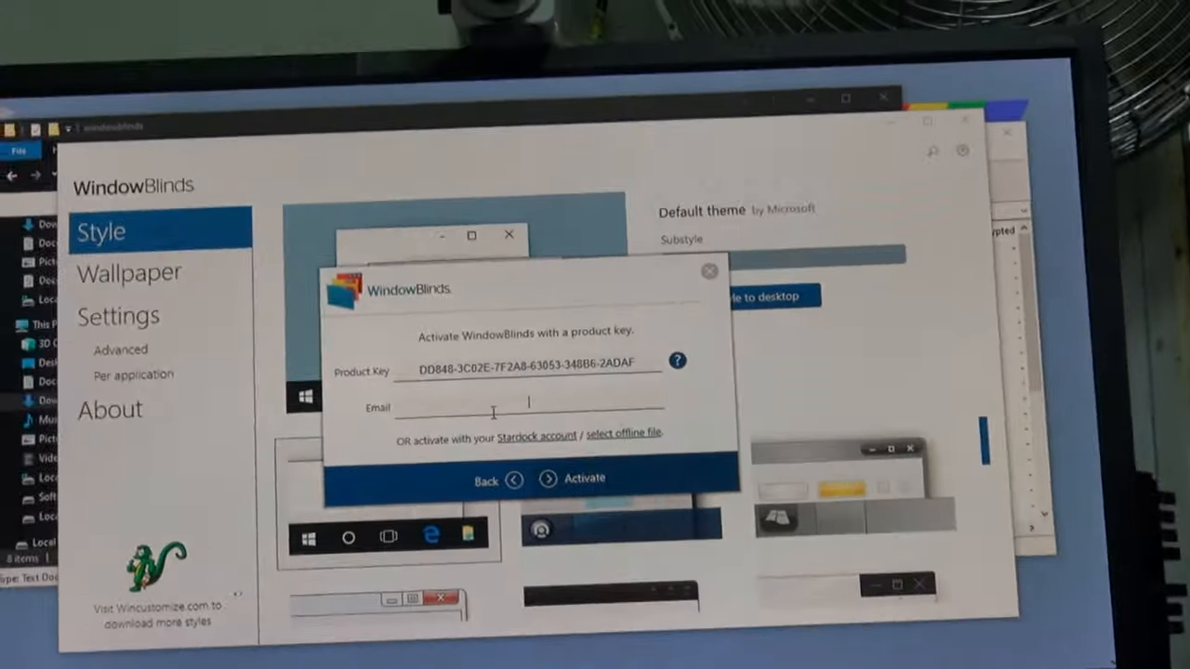
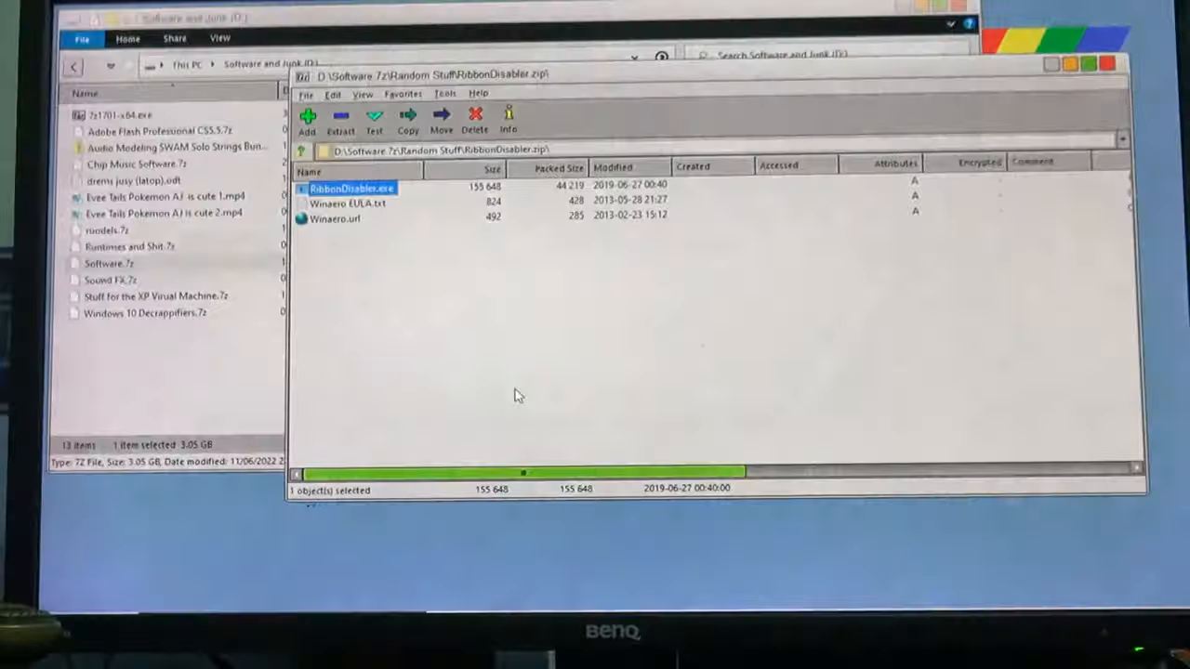
# - Run RibbonDisabler.exe to disable Explorer's ribbon and answer its log-off prompt
pyautogui.doubleClick(351, 189)
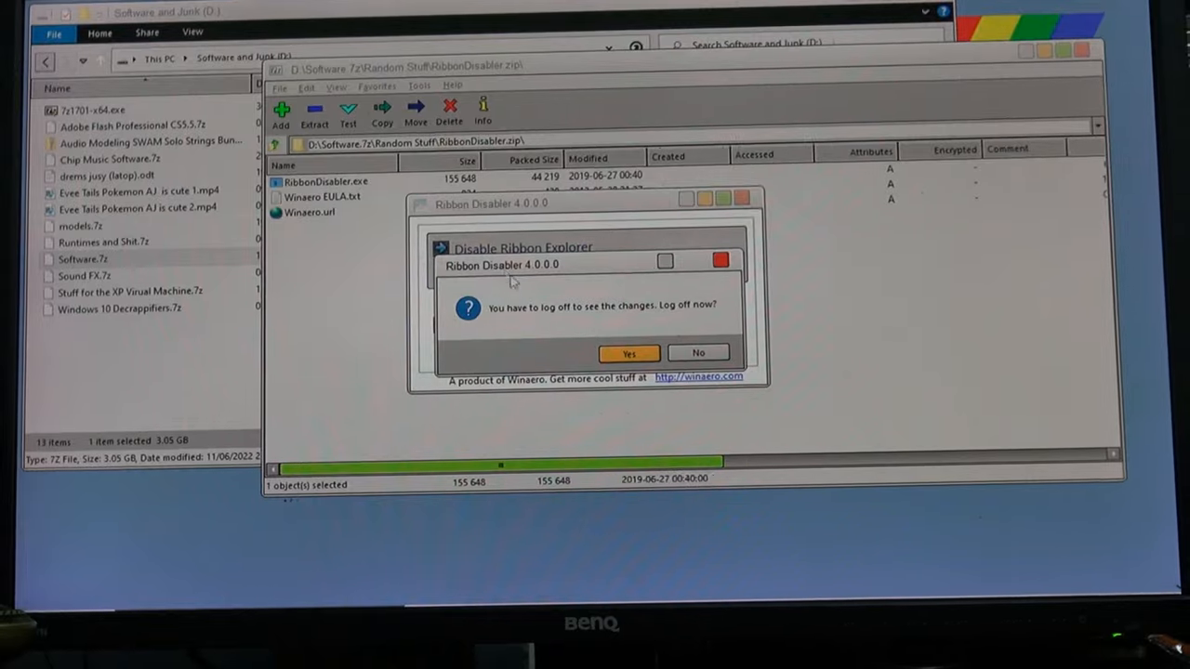
pyautogui.click(697, 353)
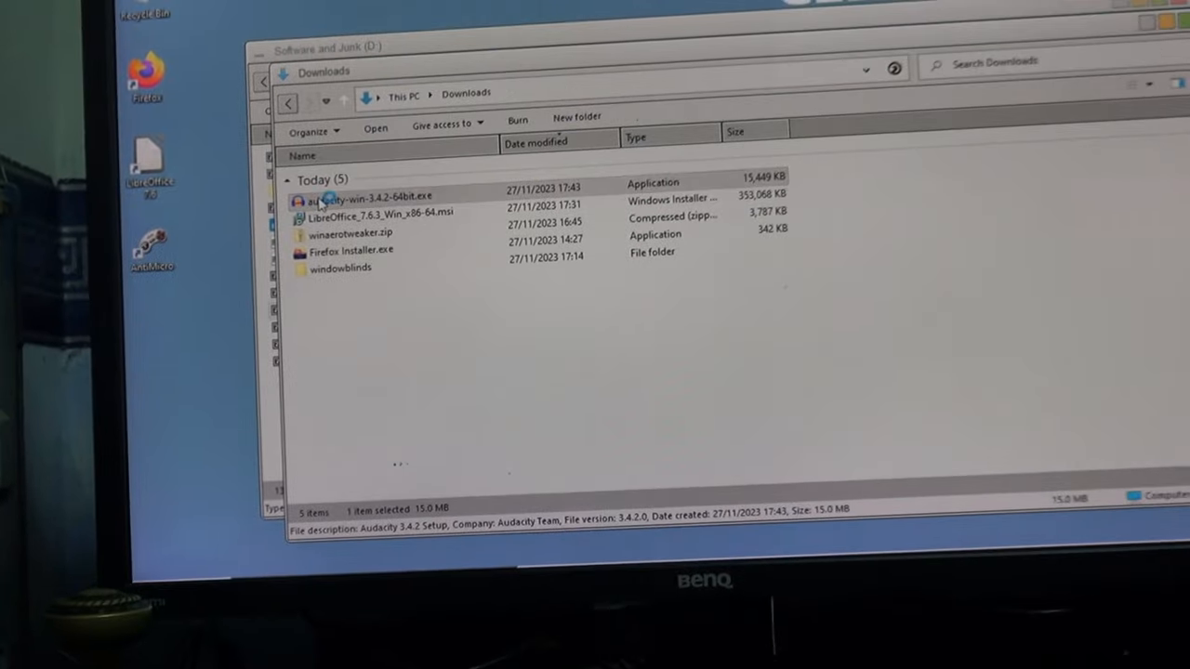
# - Launch audacity-win-3.4.2-64bit.exe, allow it via UAC and confirm English as setup language
pyautogui.doubleClick(372, 197)
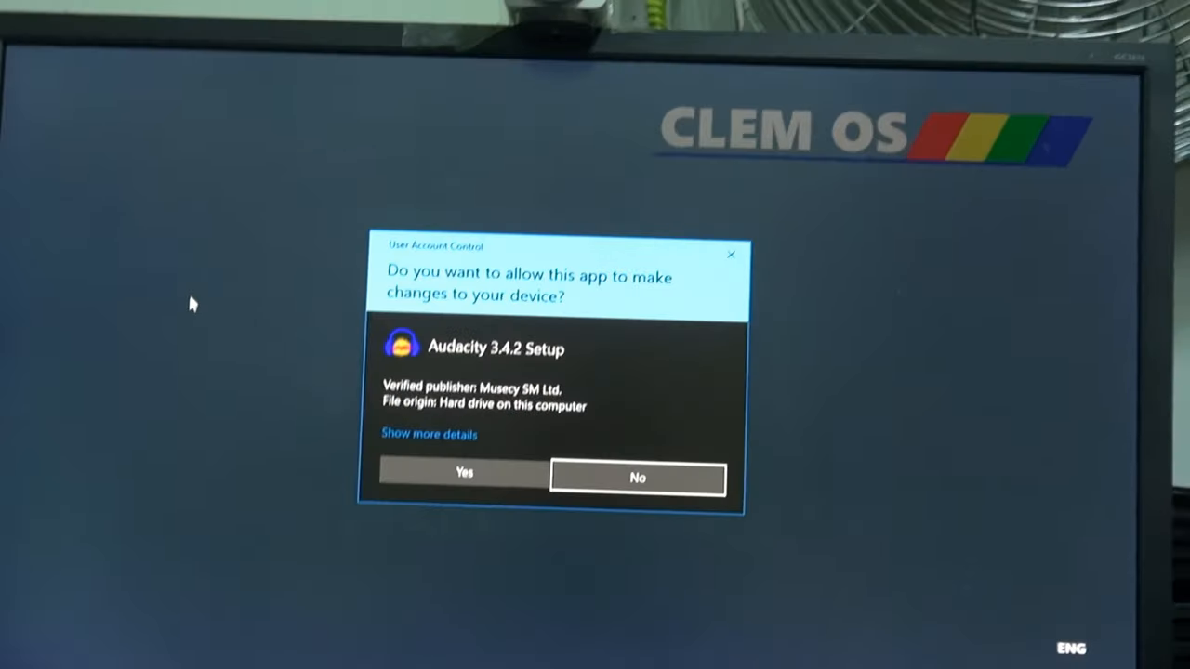
pyautogui.click(464, 473)
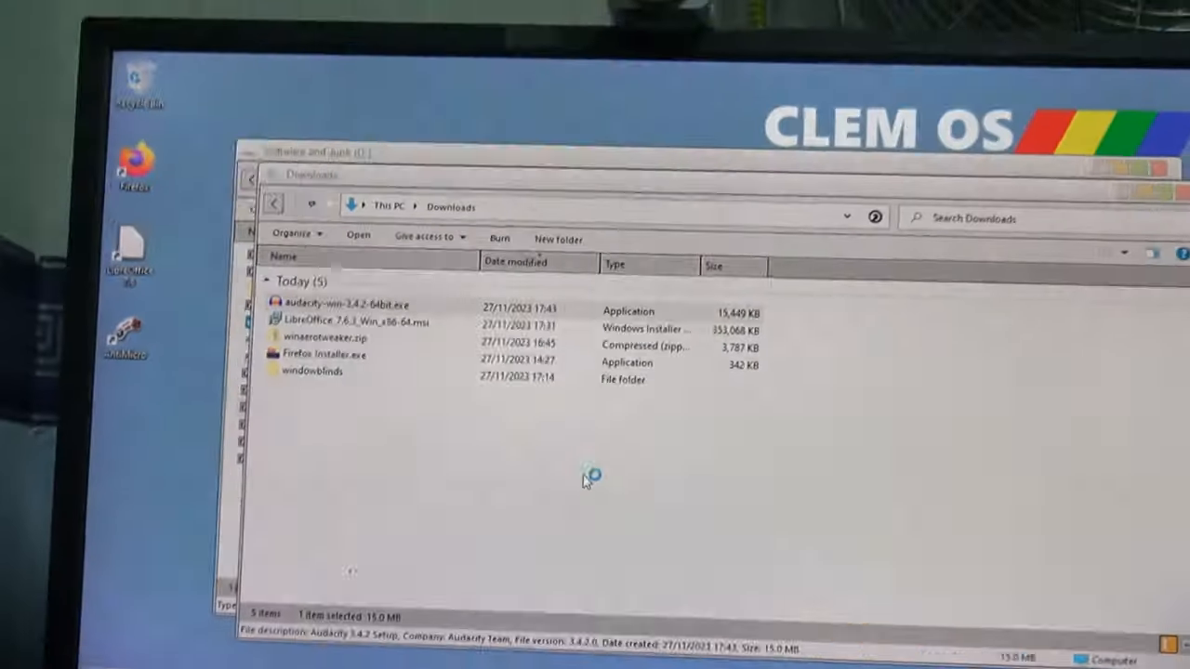
pyautogui.doubleClick(346, 305)
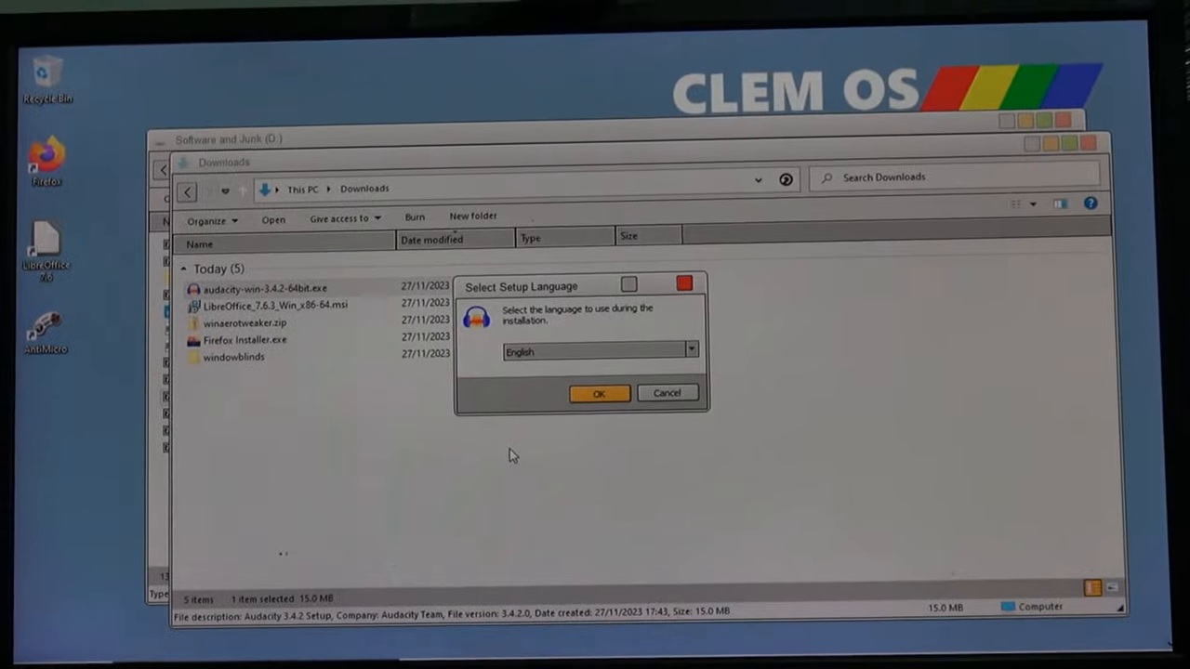
pyautogui.click(599, 393)
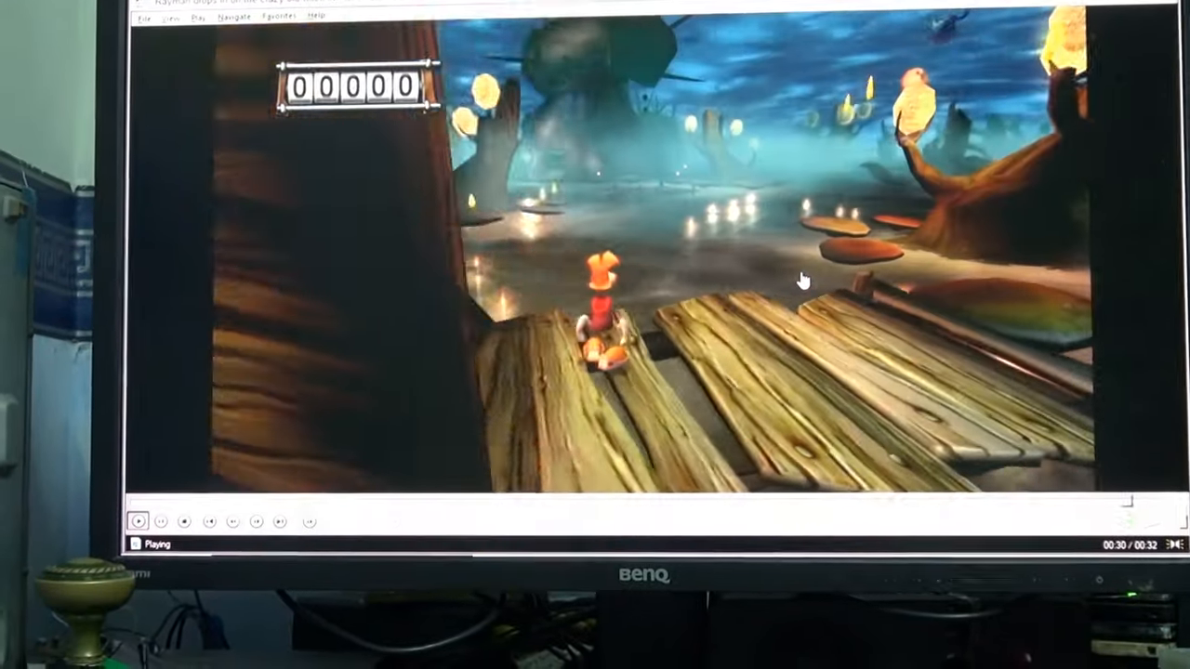
# - Play a short game-footage clip in Media Player Classic to check video playback
pyautogui.click(201, 512)
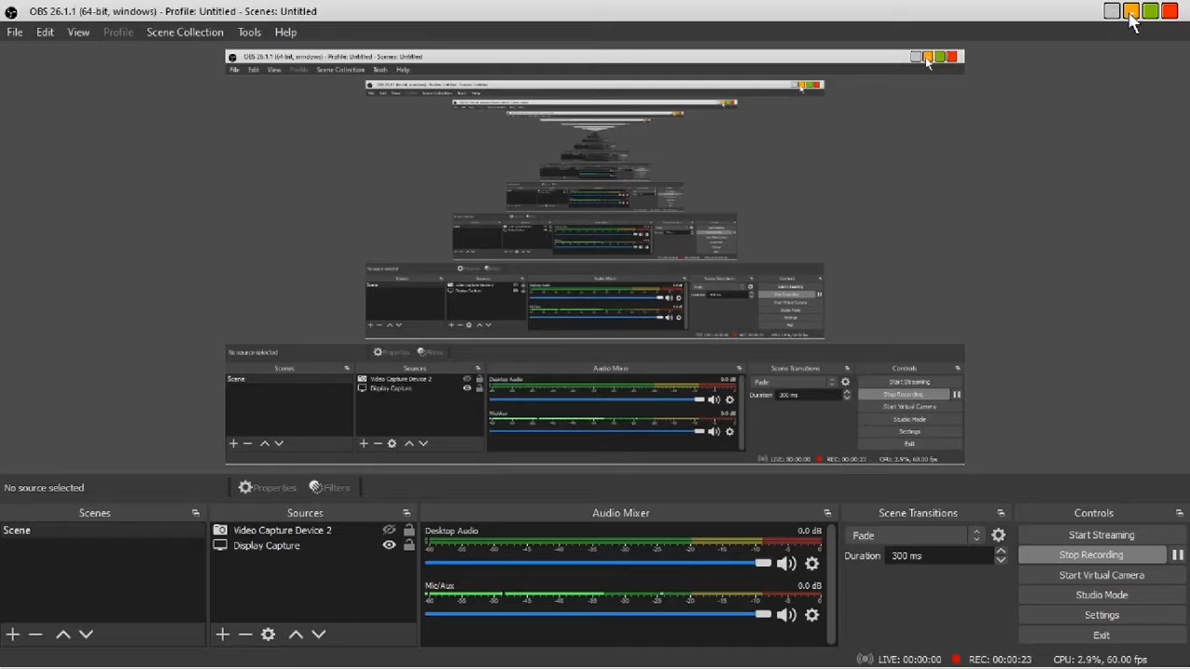
# - Minimize OBS while it records and open a picture from the desktop in paint.net
pyautogui.click(1112, 11)
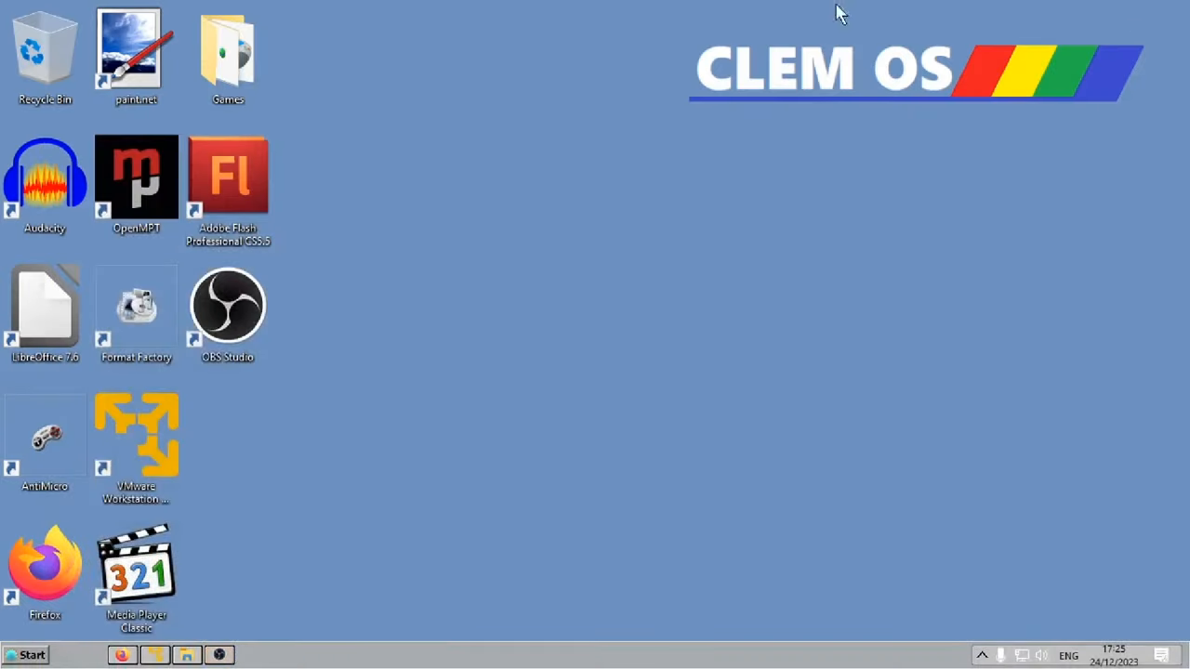
pyautogui.moveTo(368, 233)
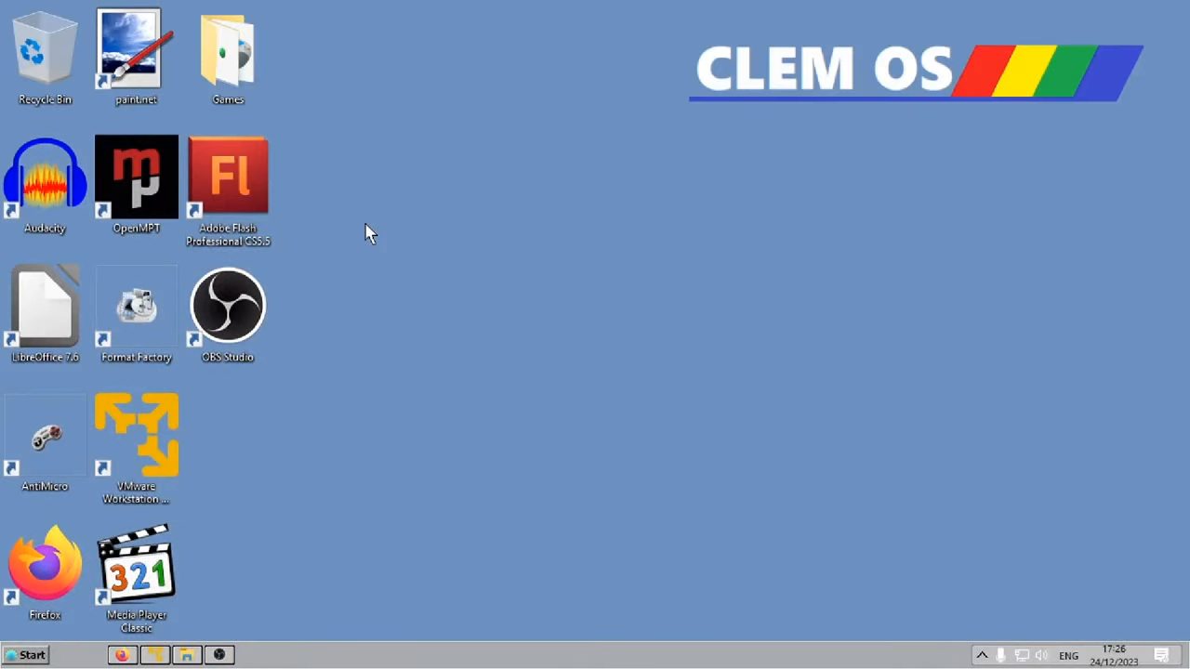
pyautogui.moveTo(353, 243)
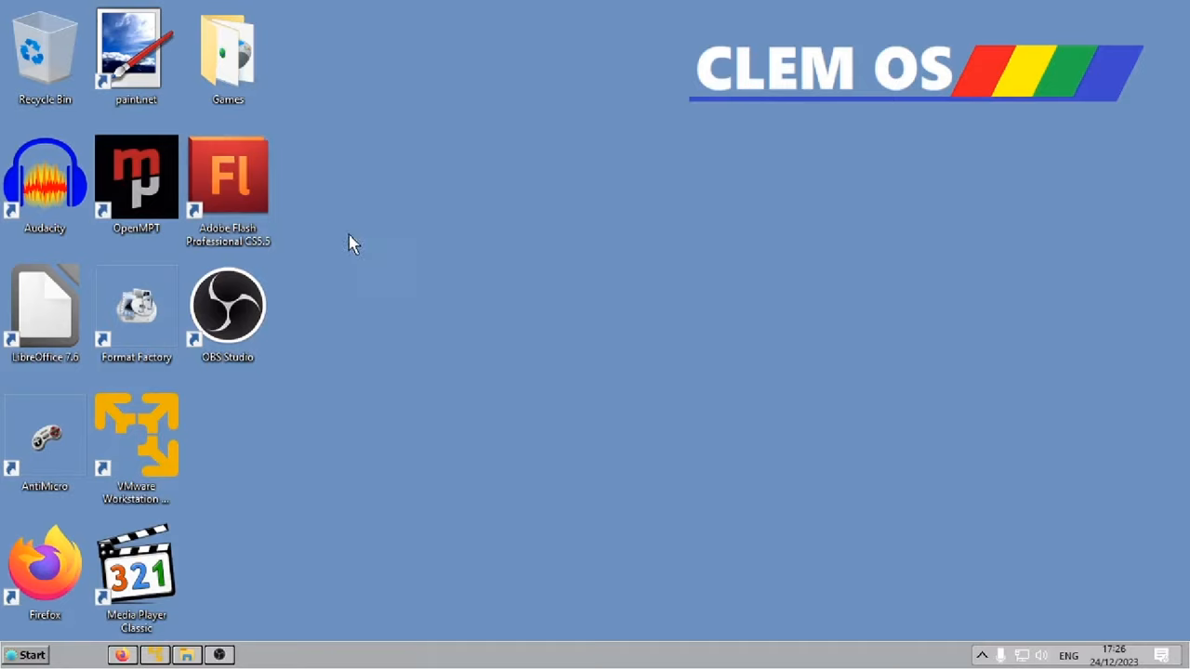
pyautogui.doubleClick(227, 305)
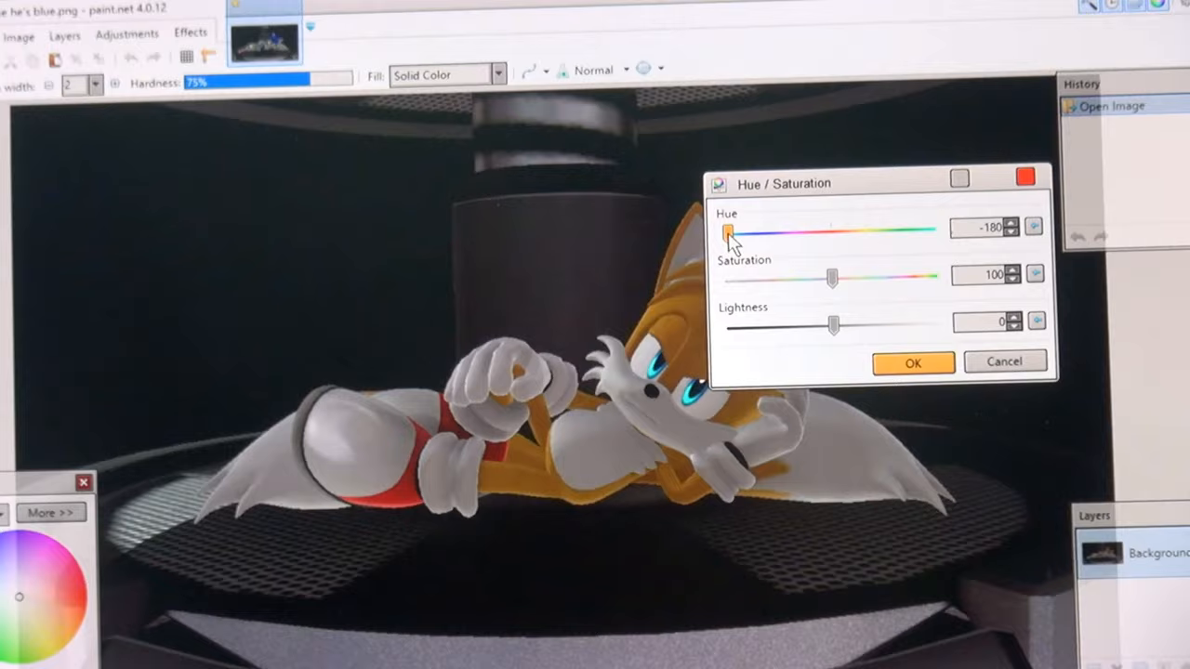
# - Shift the Tails picture's hue all the way to -180 in the Hue / Saturation adjustment
pyautogui.moveTo(729, 227); pyautogui.dragTo(847, 223)
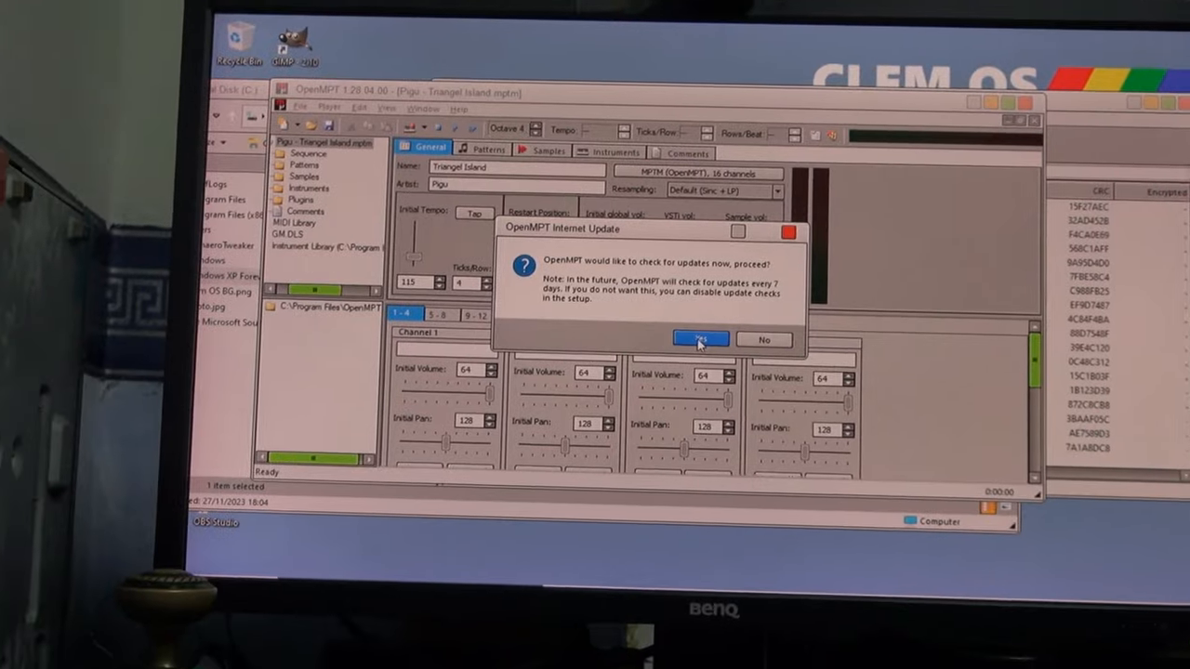
pyautogui.click(699, 338)
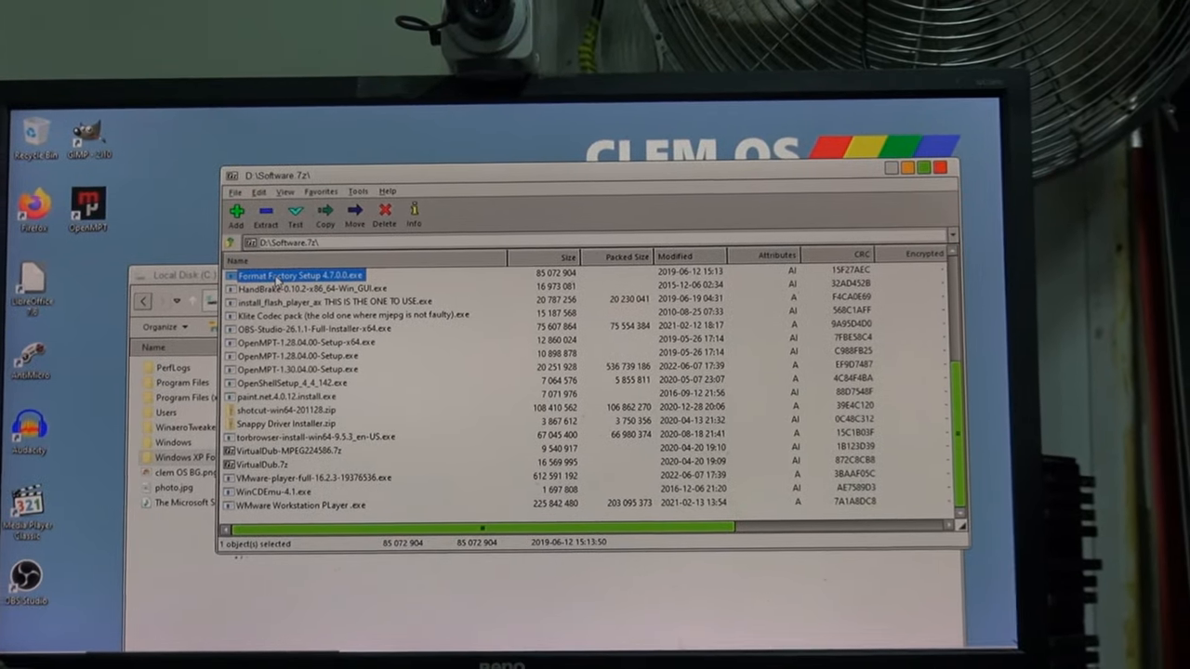
# - Run Format Factory Setup 4.1.0.0.exe from inside the D:\Software.7z archive
pyautogui.click(324, 212)
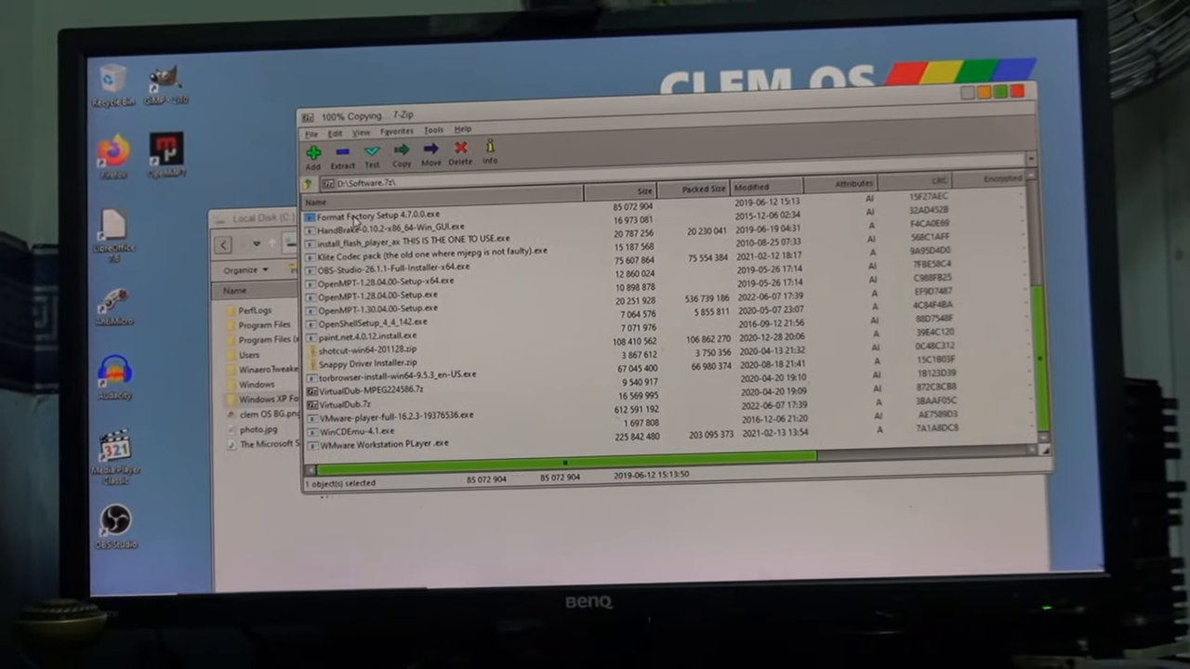
pyautogui.doubleClick(372, 204)
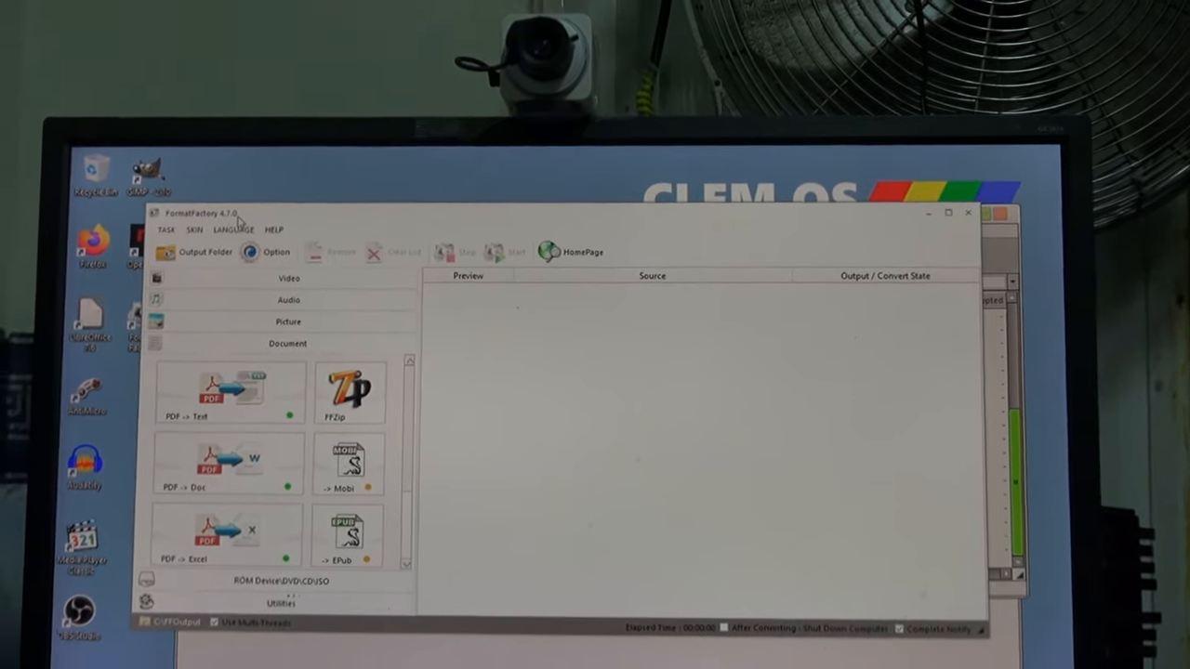
# - Browse Format Factory's picture and ROM Device\DVD\CD\ISO conversion categories
pyautogui.click(290, 322)
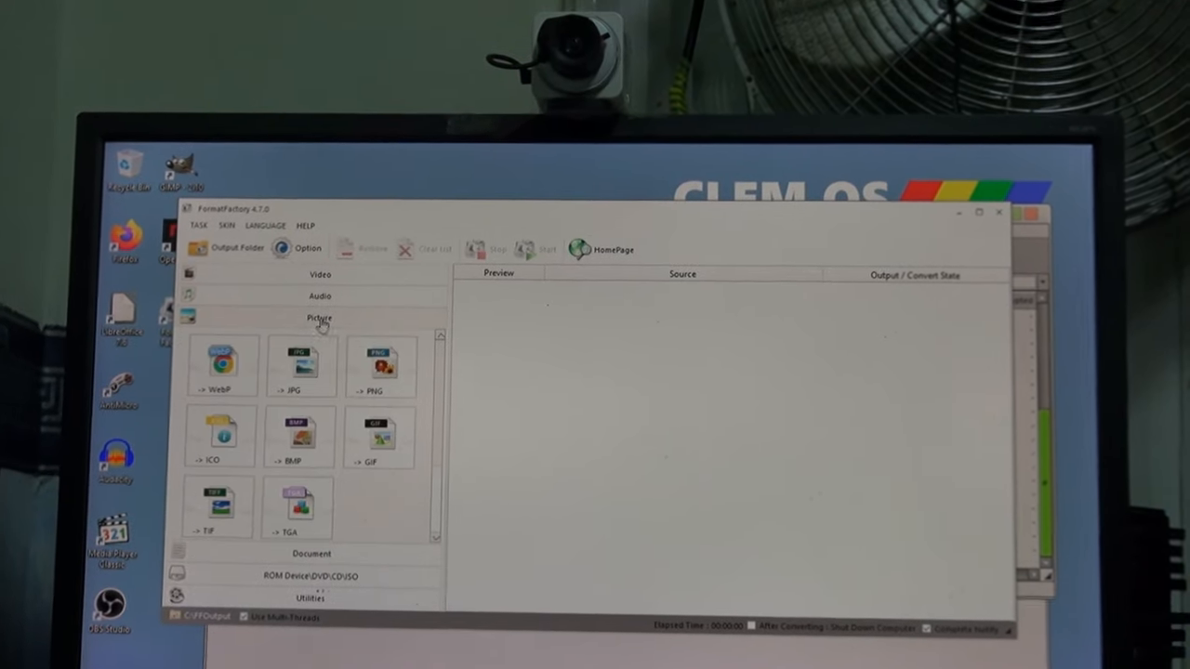
pyautogui.click(320, 275)
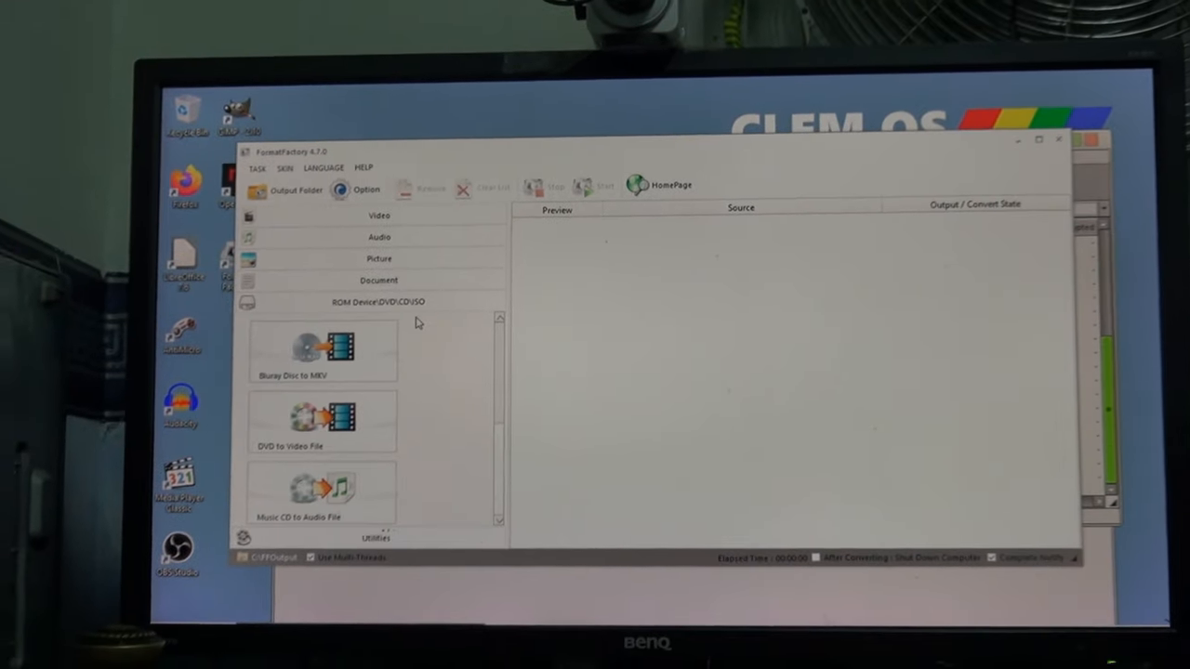
pyautogui.click(380, 216)
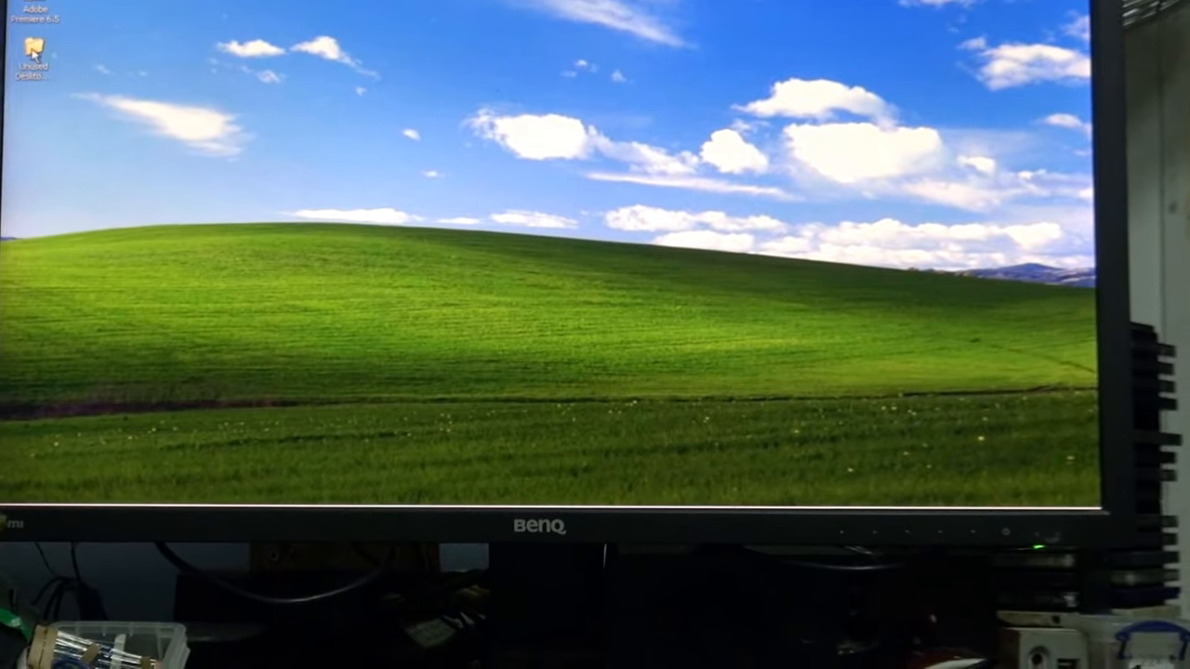
# - Open the Unused Desktop Shortcuts folder on the Windows XP guest's desktop
pyautogui.doubleClick(34, 52)
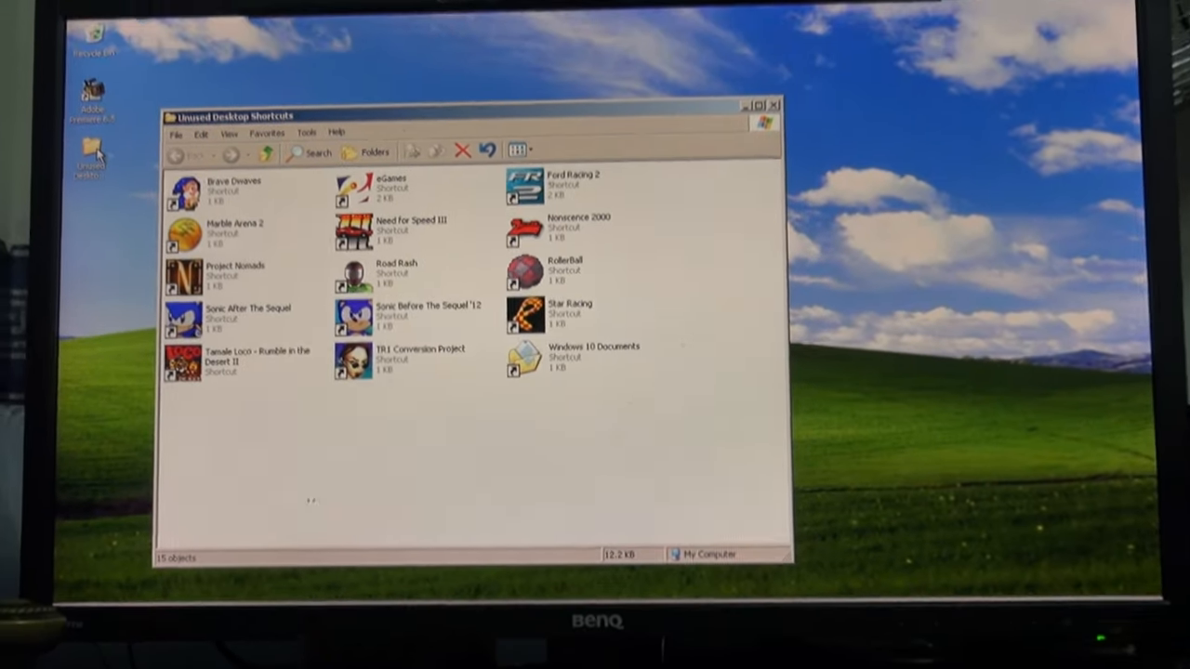